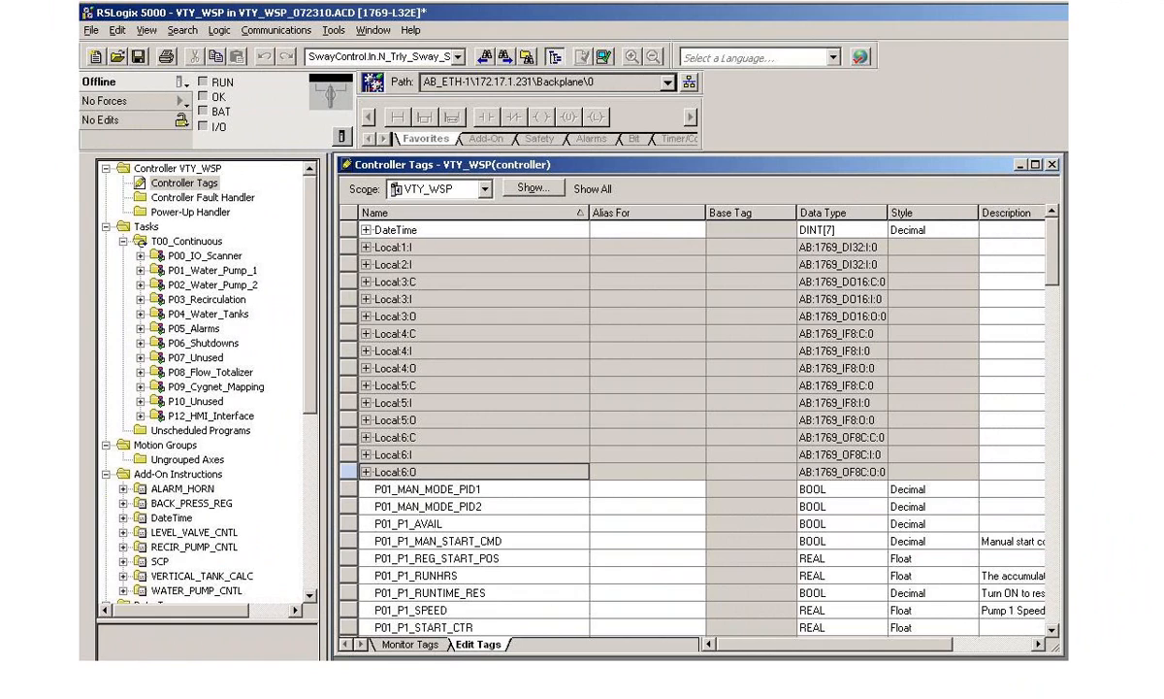
Step: Save the VTY_WSP controller project as a new file with Save As
click(100, 30)
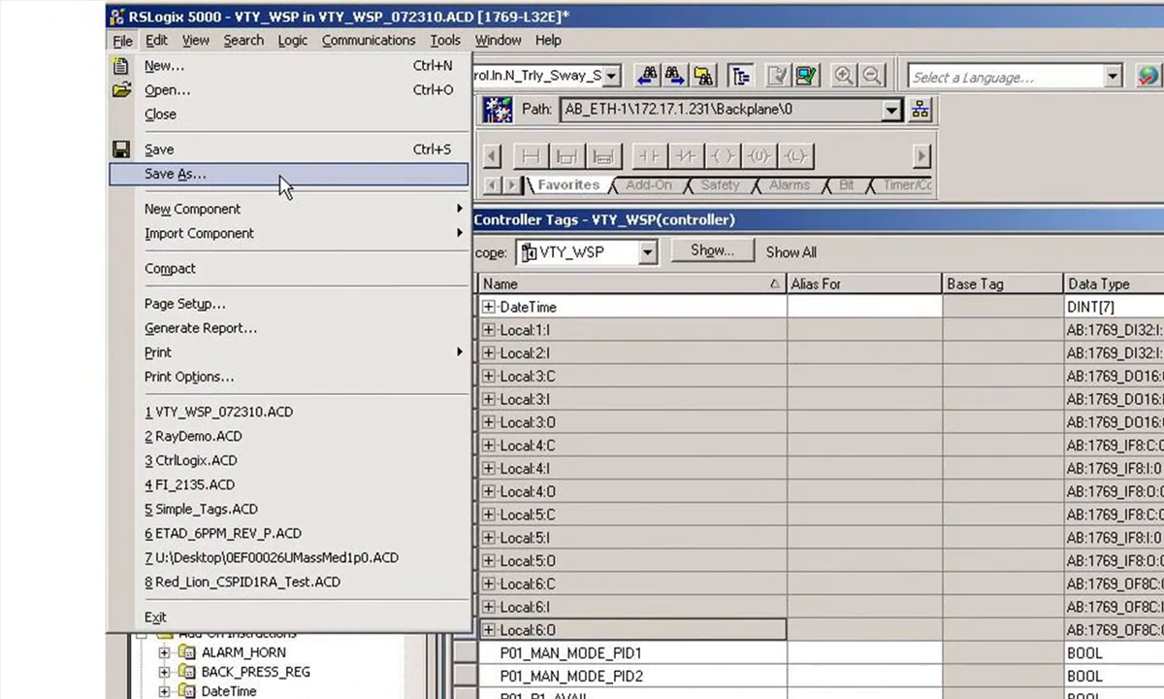
click(174, 173)
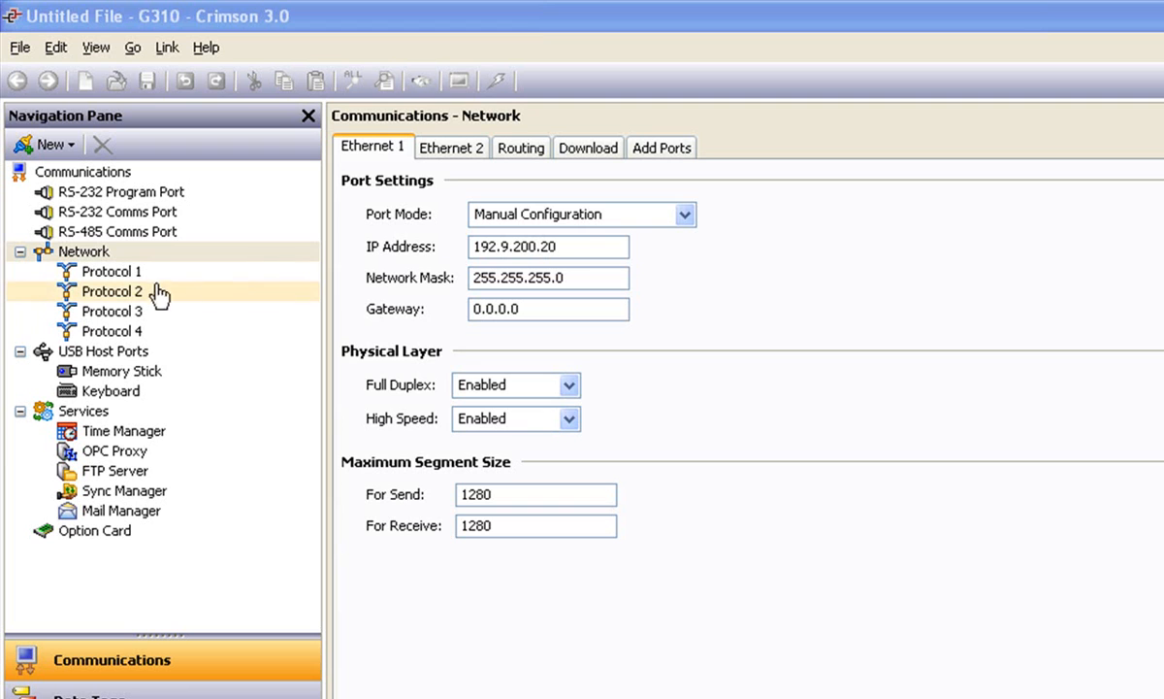
Step: Assign the Allen-Bradley Native Tags via L5K file driver to Protocol 1
click(113, 270)
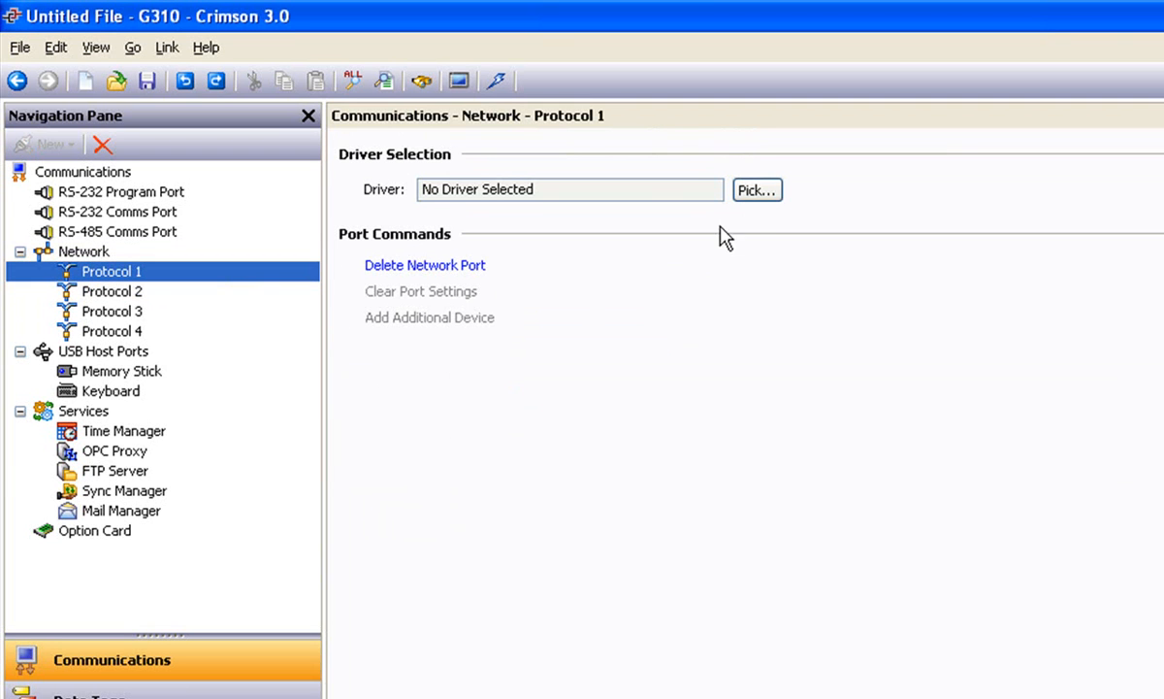
click(758, 189)
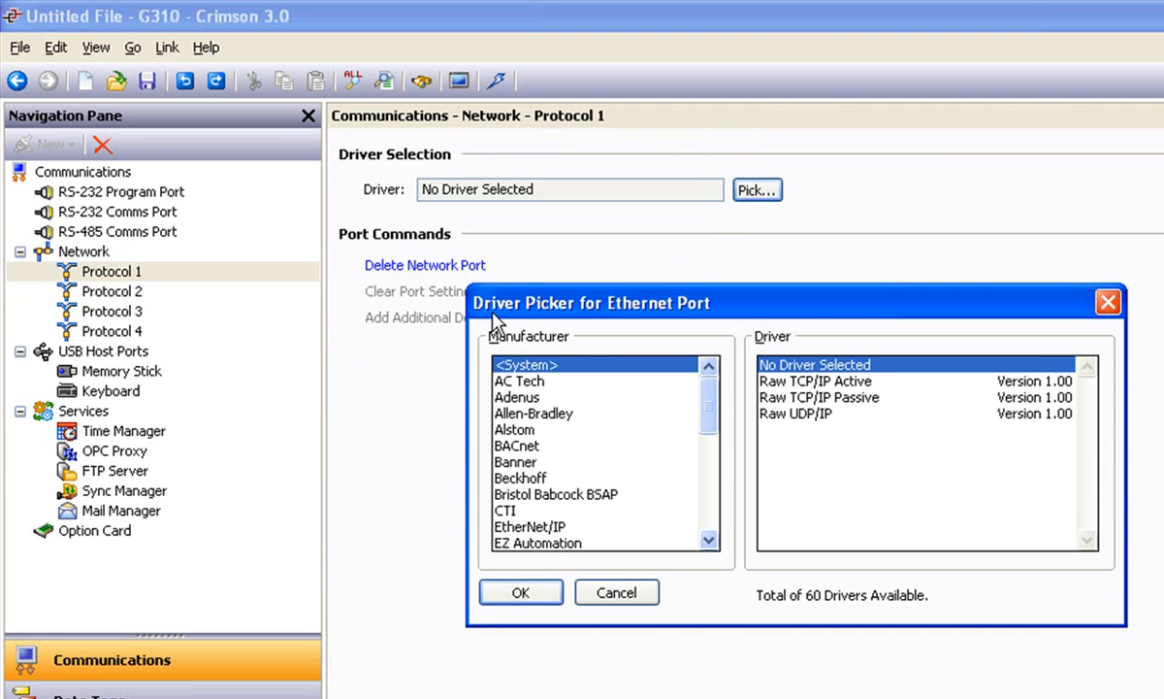
click(534, 413)
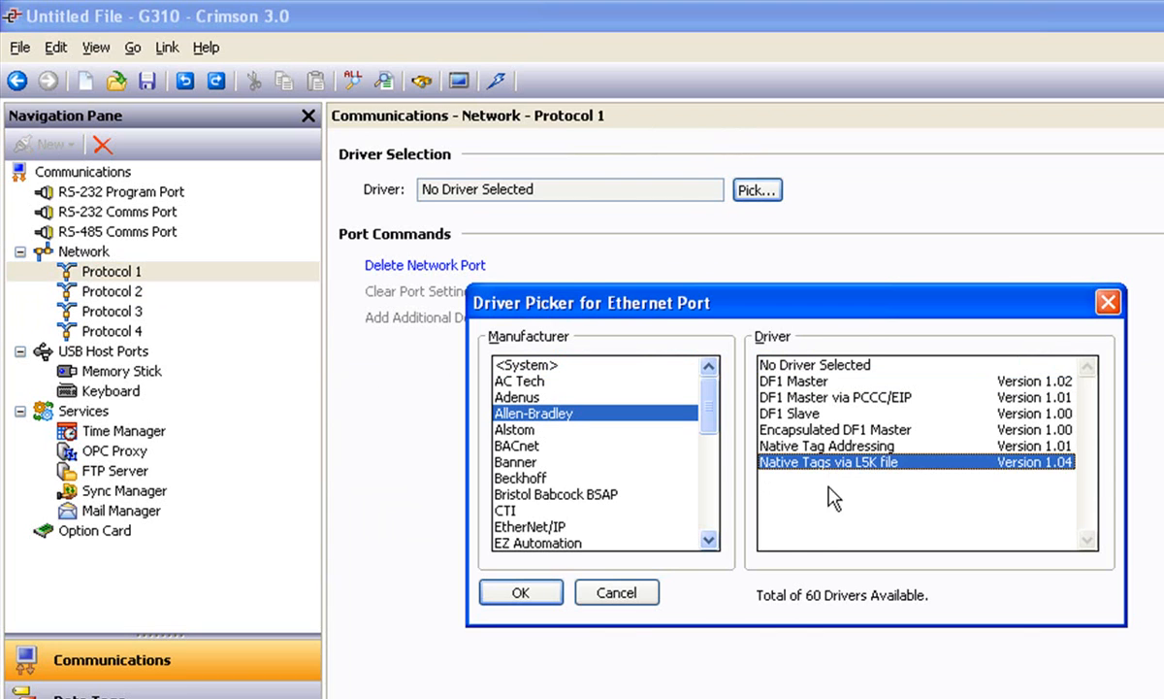
click(521, 592)
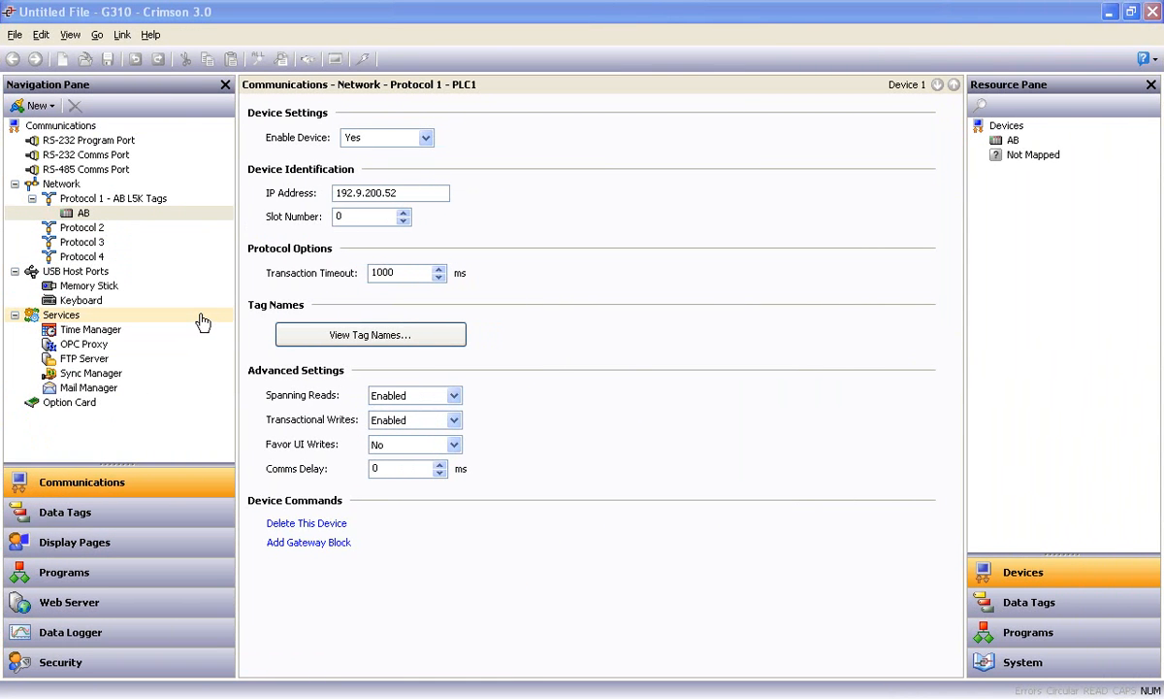
mouse_move(204, 308)
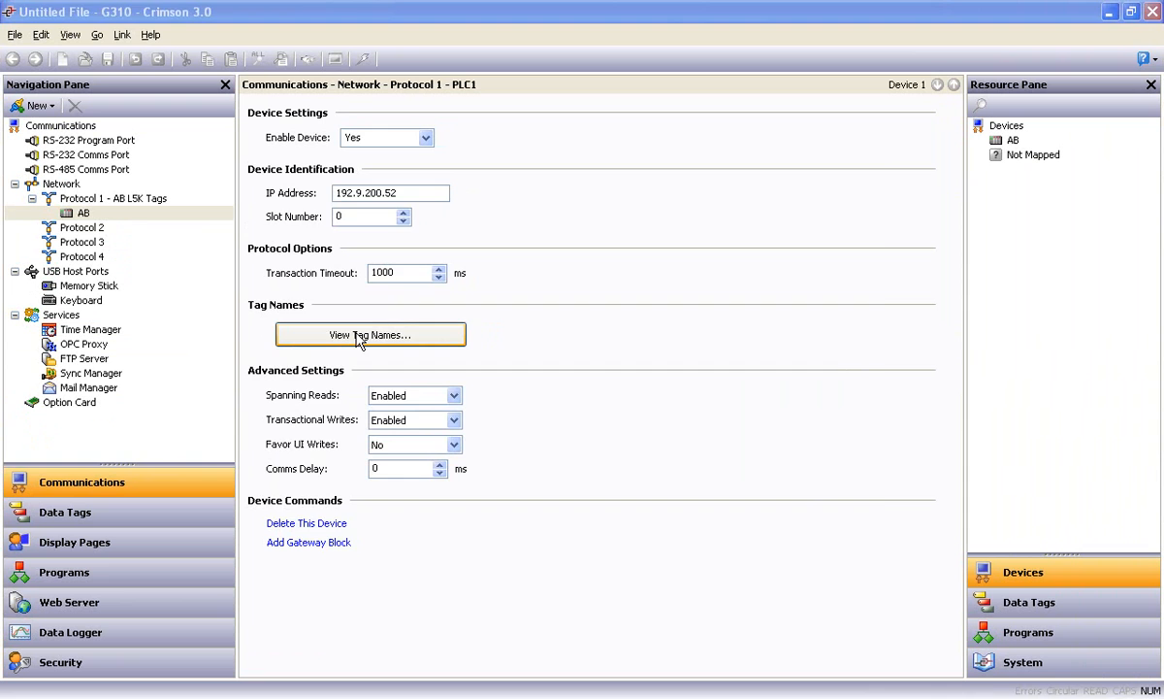
Step: Open the AB device's tag names window, showing empty Controller and Program Tags
click(370, 334)
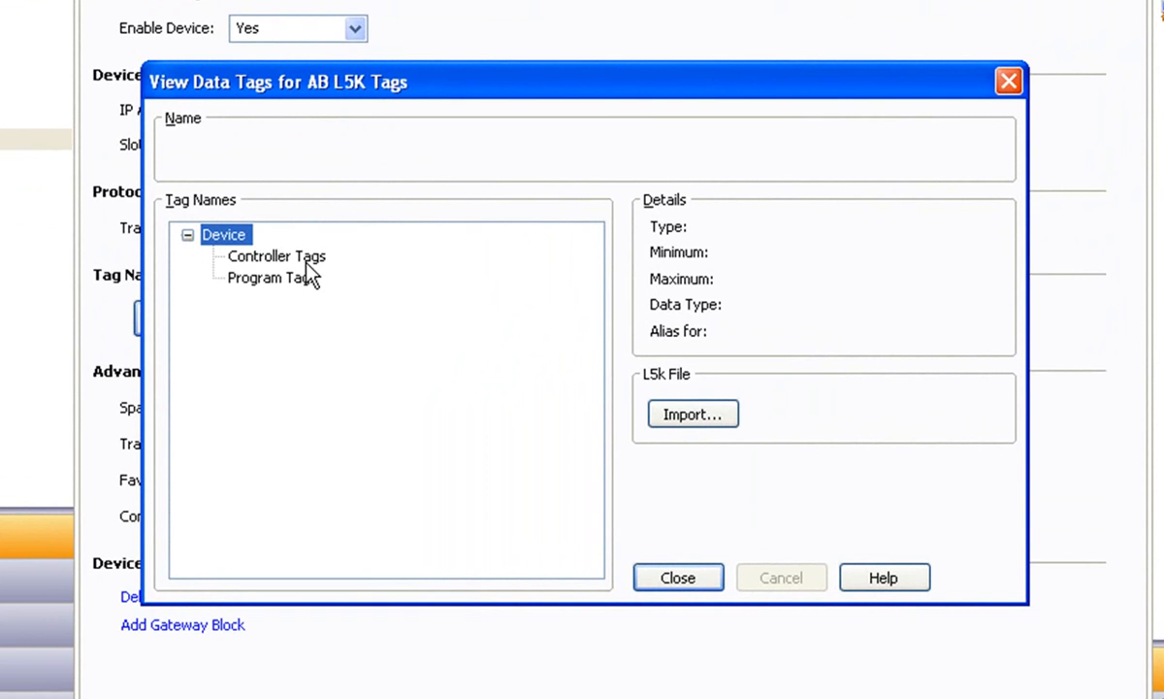
mouse_move(282, 294)
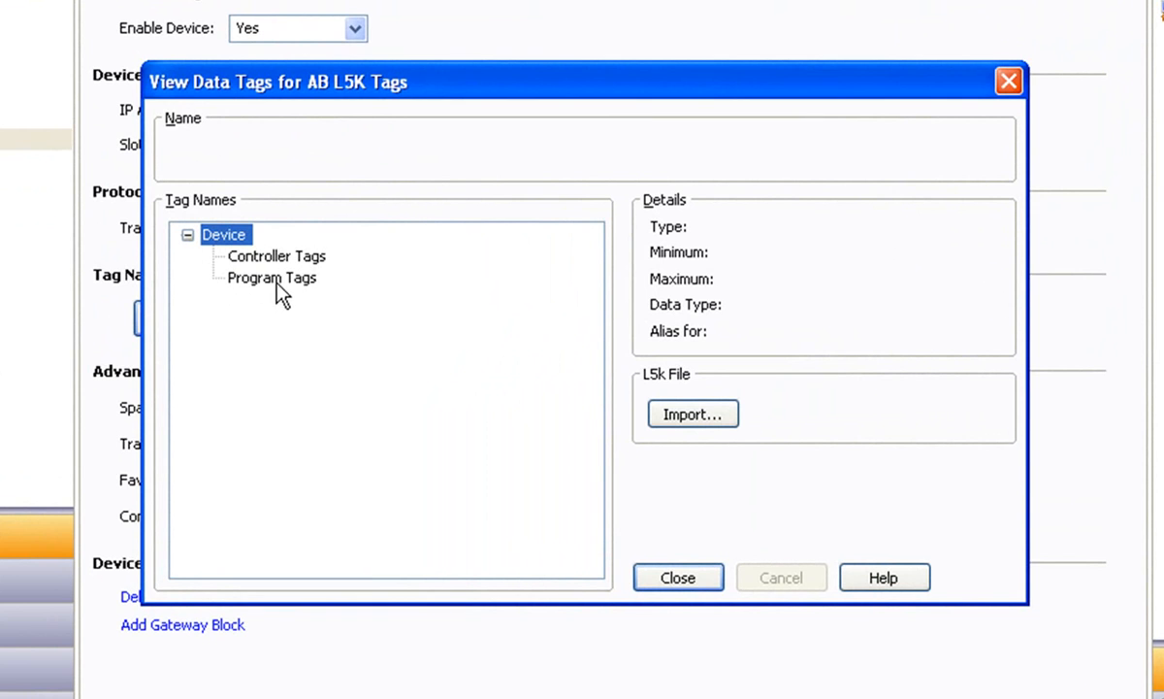
mouse_move(275, 296)
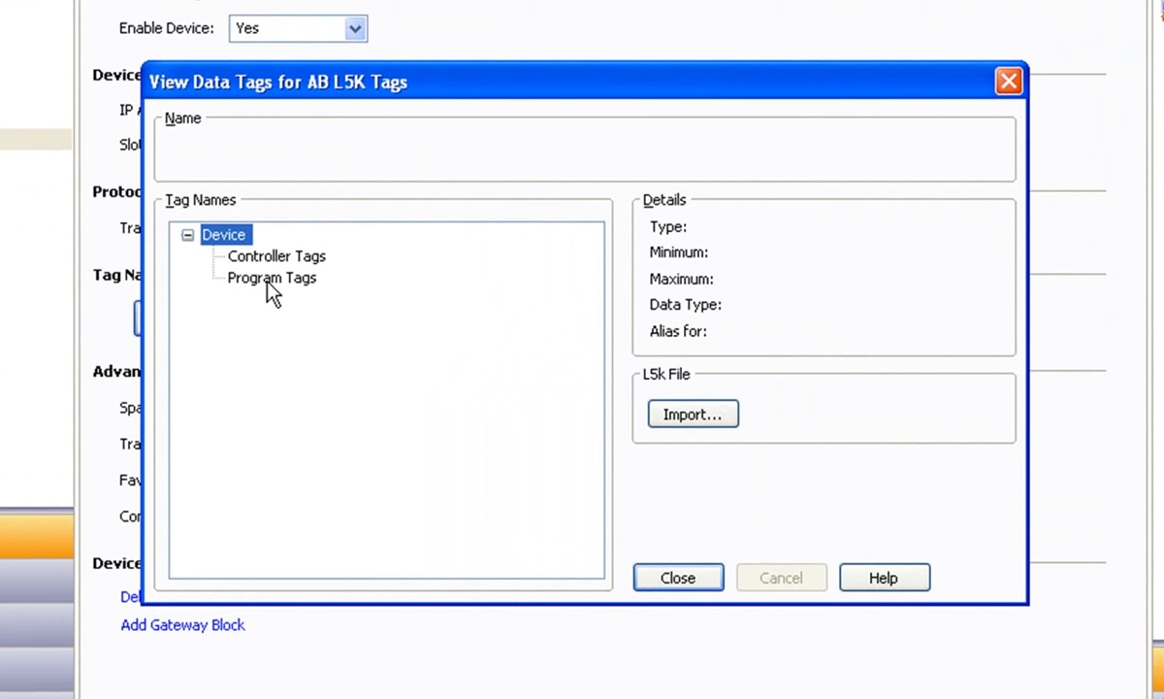
mouse_move(572, 464)
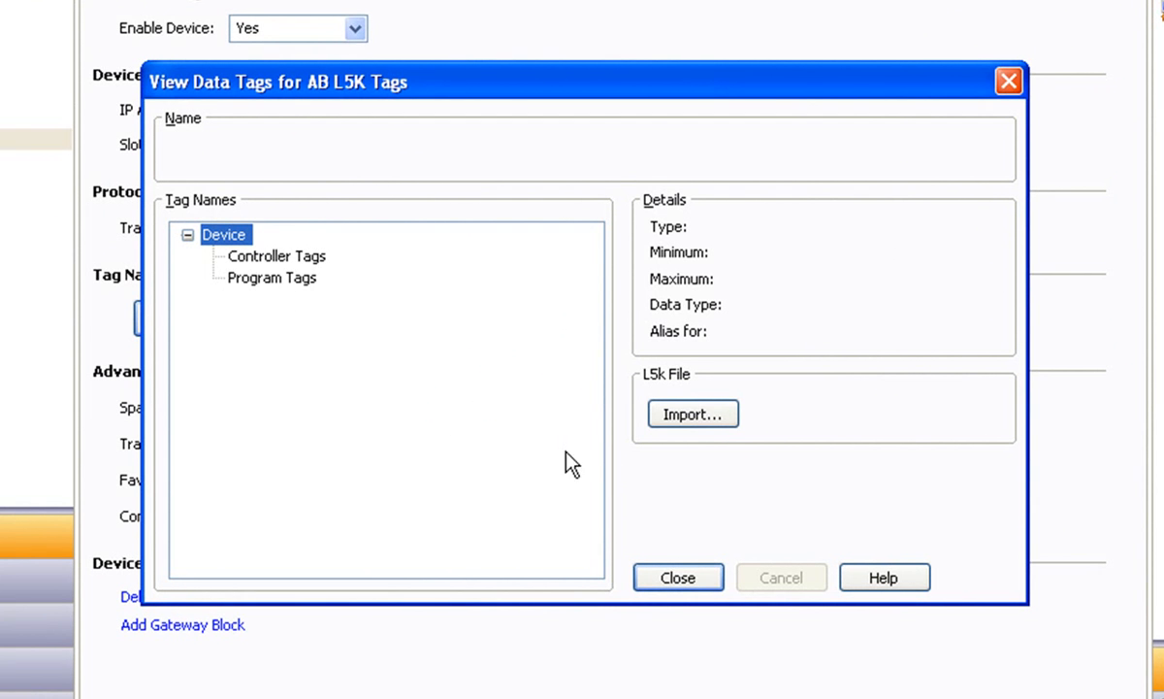
mouse_move(693, 414)
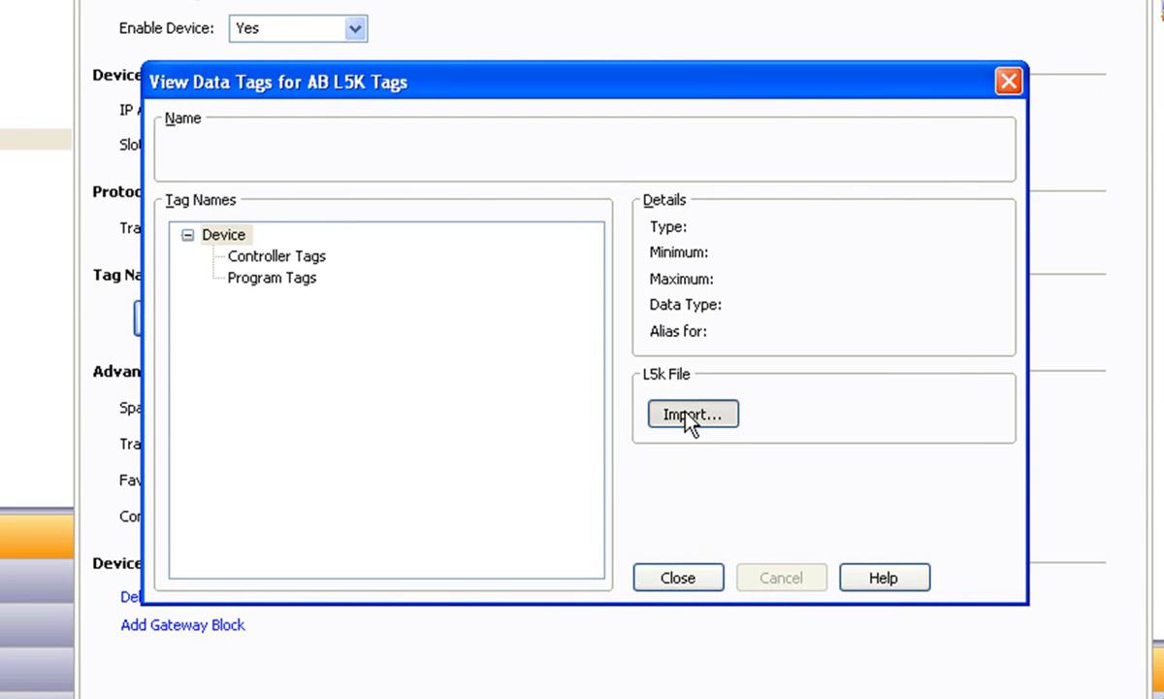
Step: Import VTY_WSP tags from the L5K file, browse the tag tree, and close it
click(693, 415)
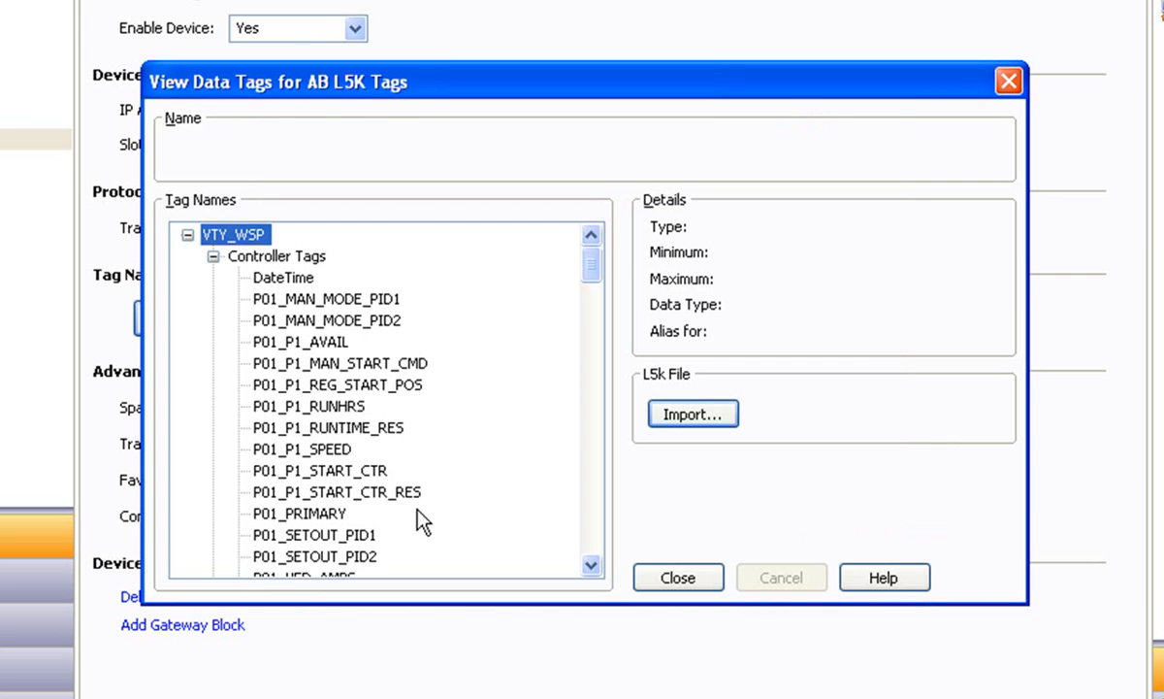
scroll(down, 3)
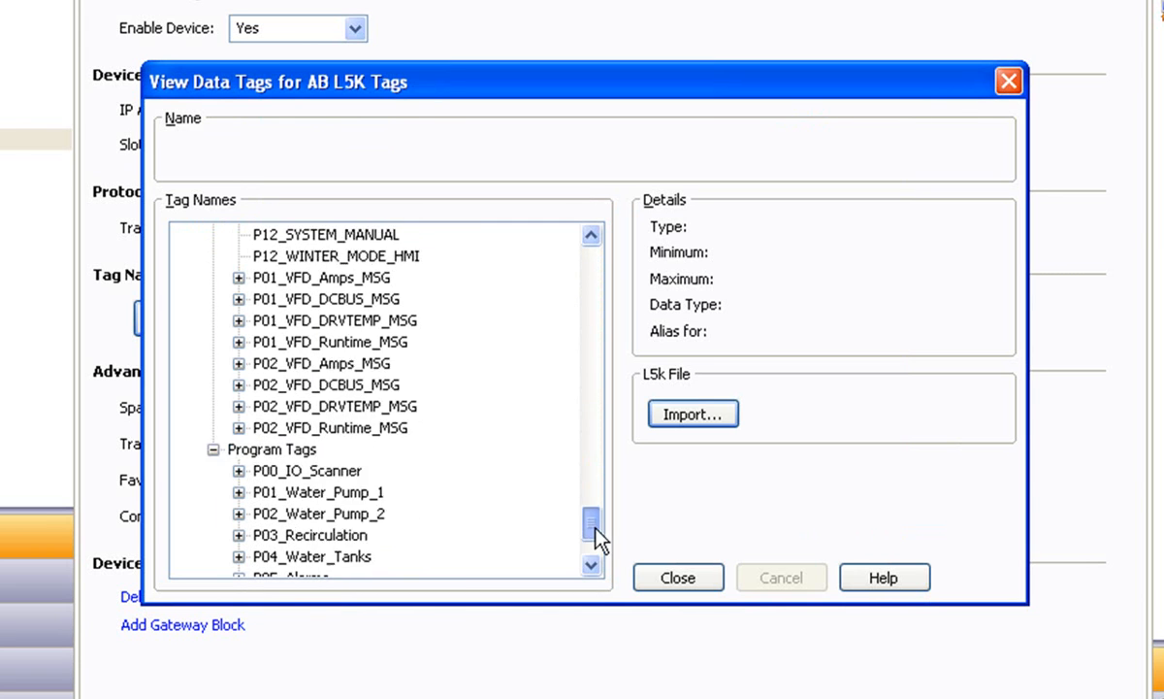
scroll(down, 3)
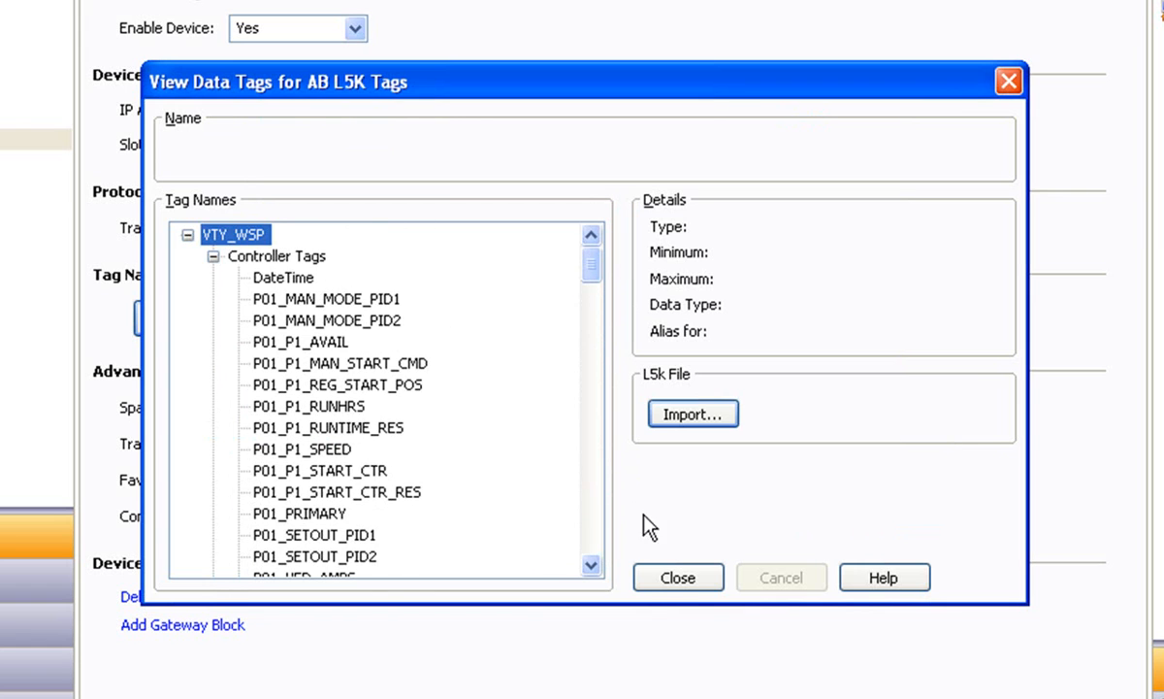
click(677, 578)
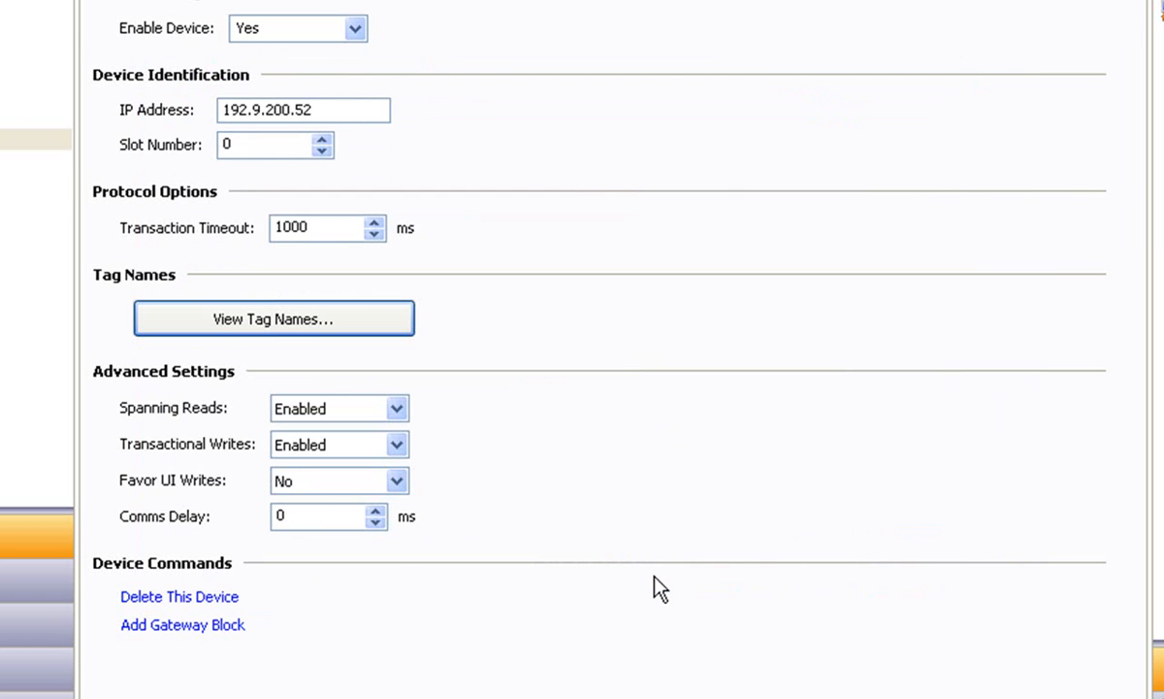
click(273, 318)
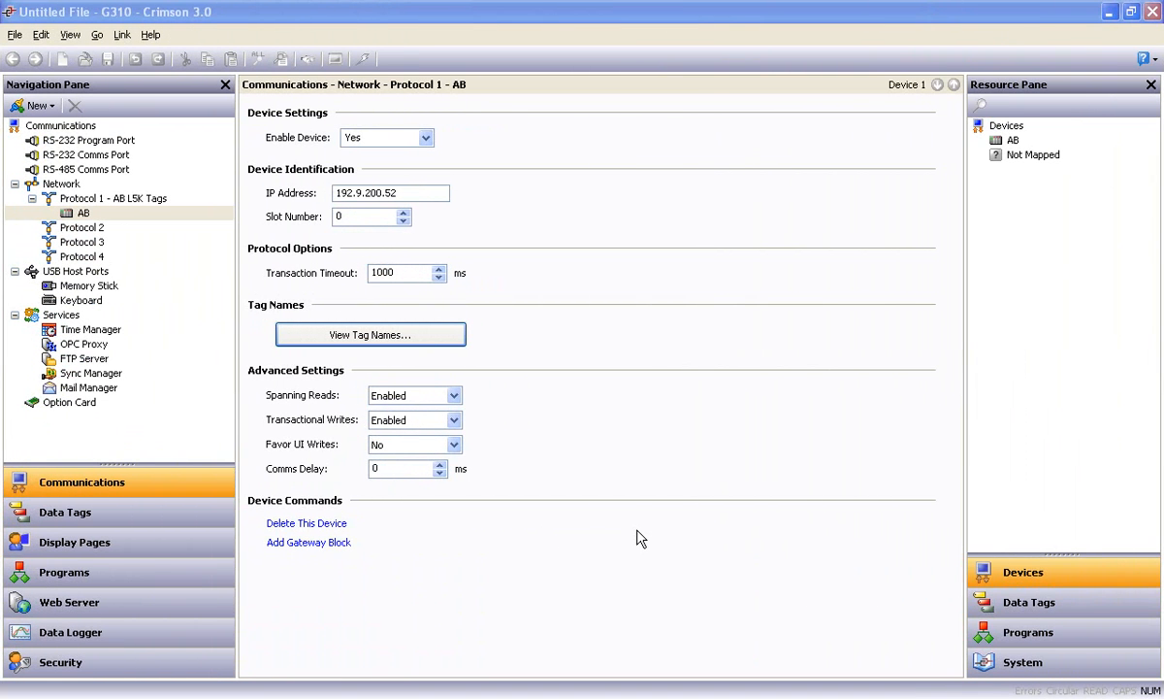
Step: Rename data tag Tag1 to P1_Speed and examine its data source options
click(65, 511)
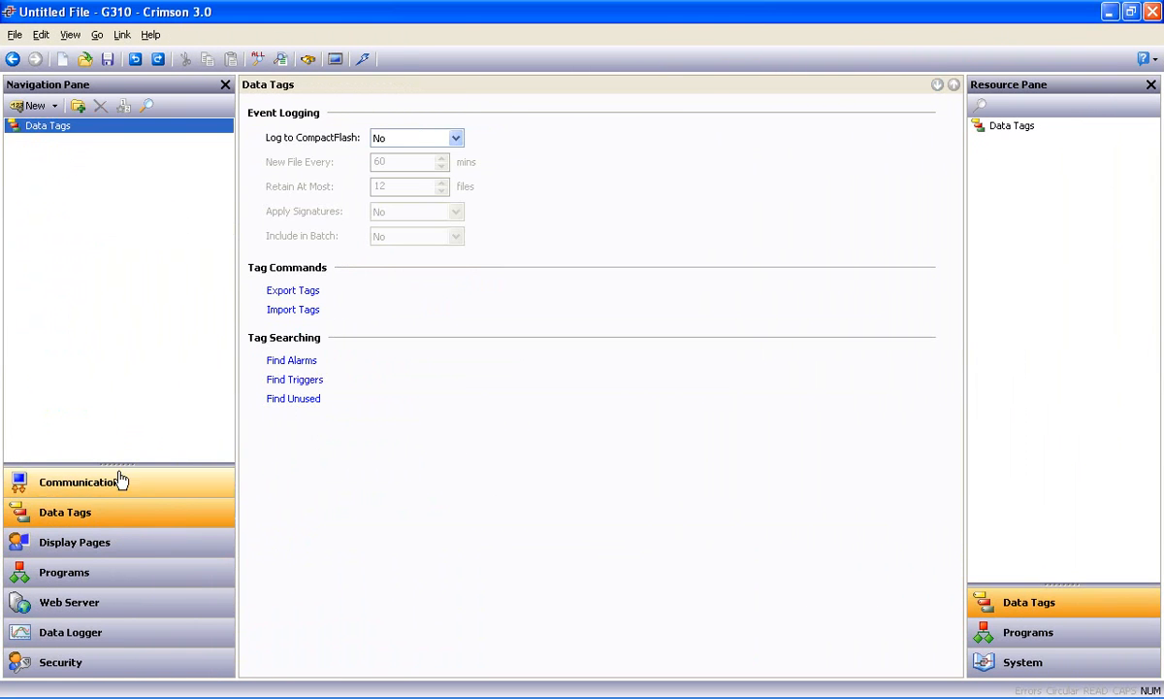
click(30, 104)
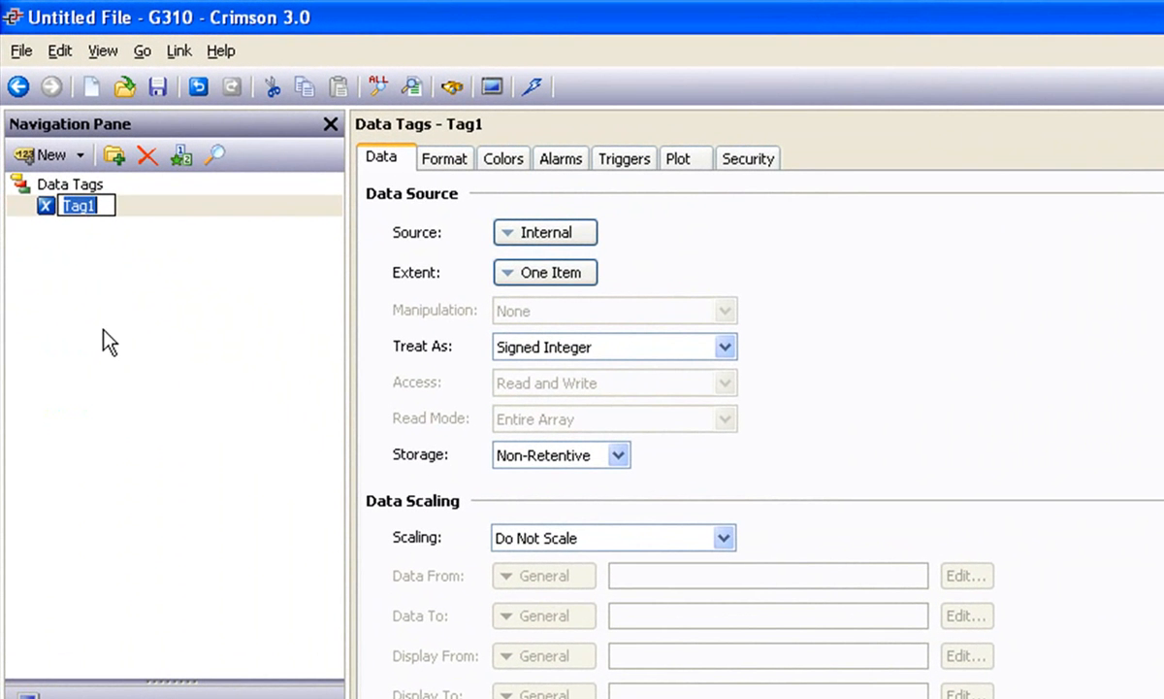
text(P1_Speed)
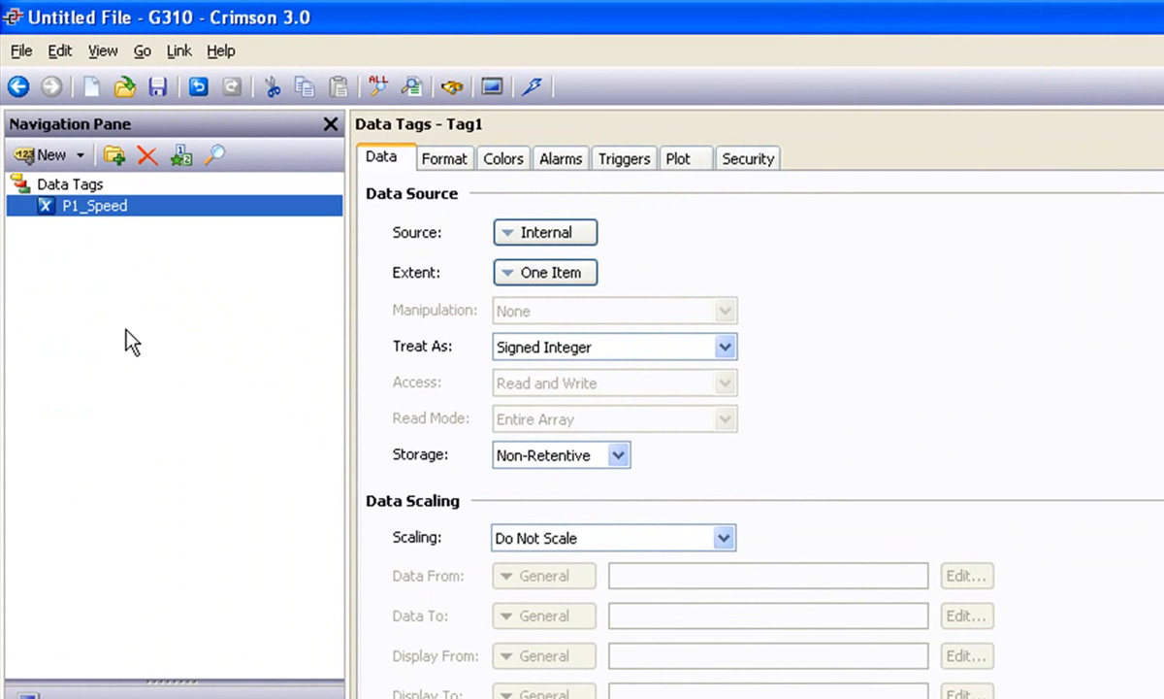
click(545, 232)
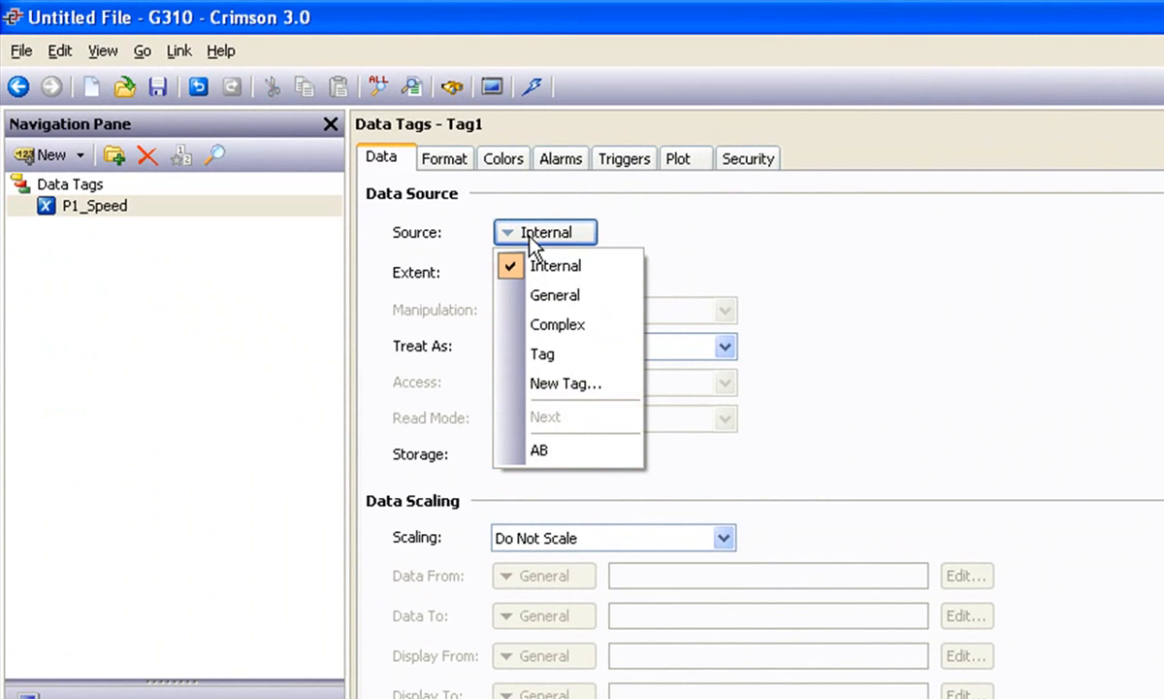
Step: Set P1_Speed's source to the AB device's P01_P1_SPEED controller tag
click(539, 450)
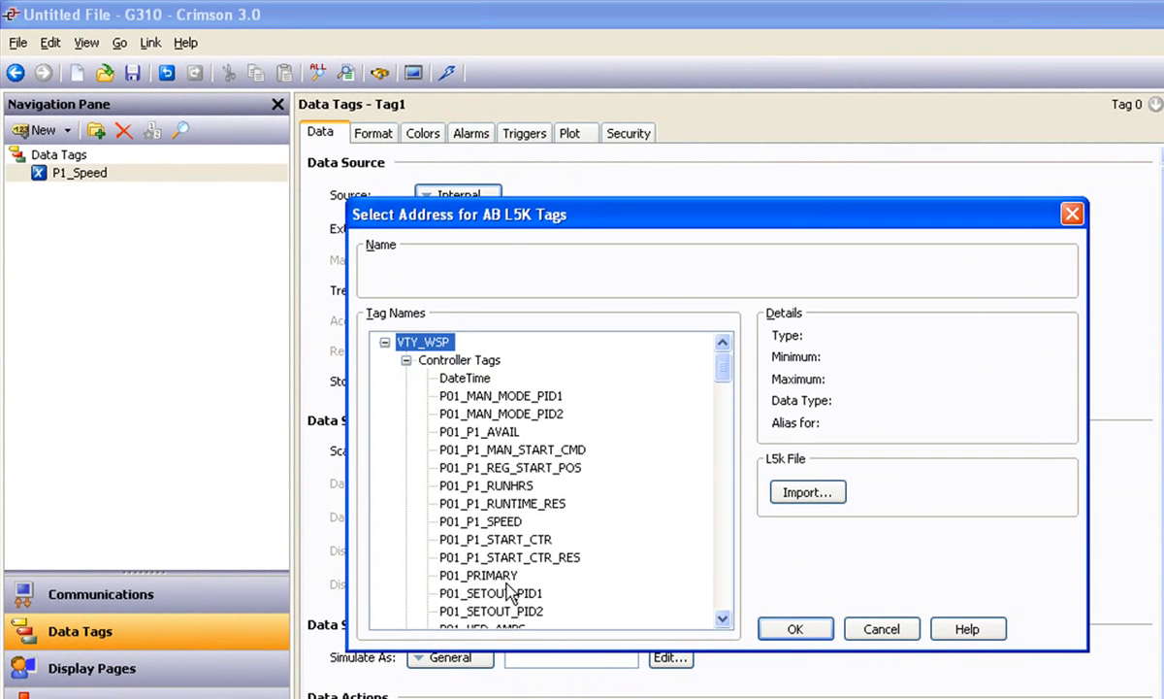
mouse_move(504, 393)
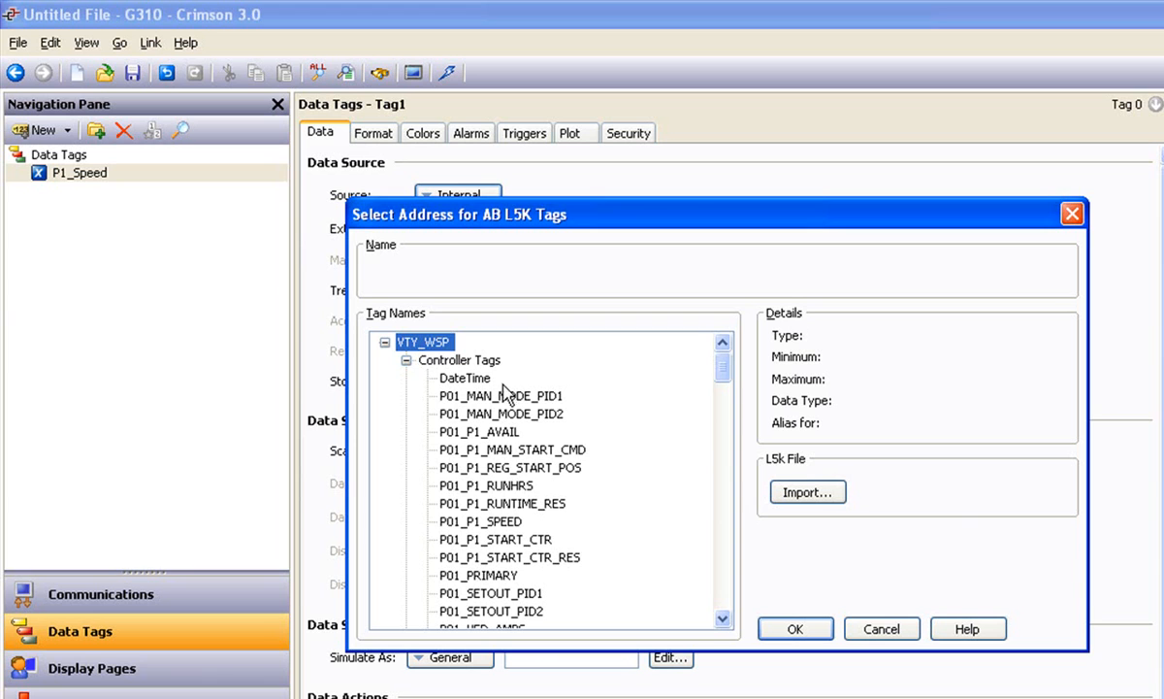
mouse_move(519, 497)
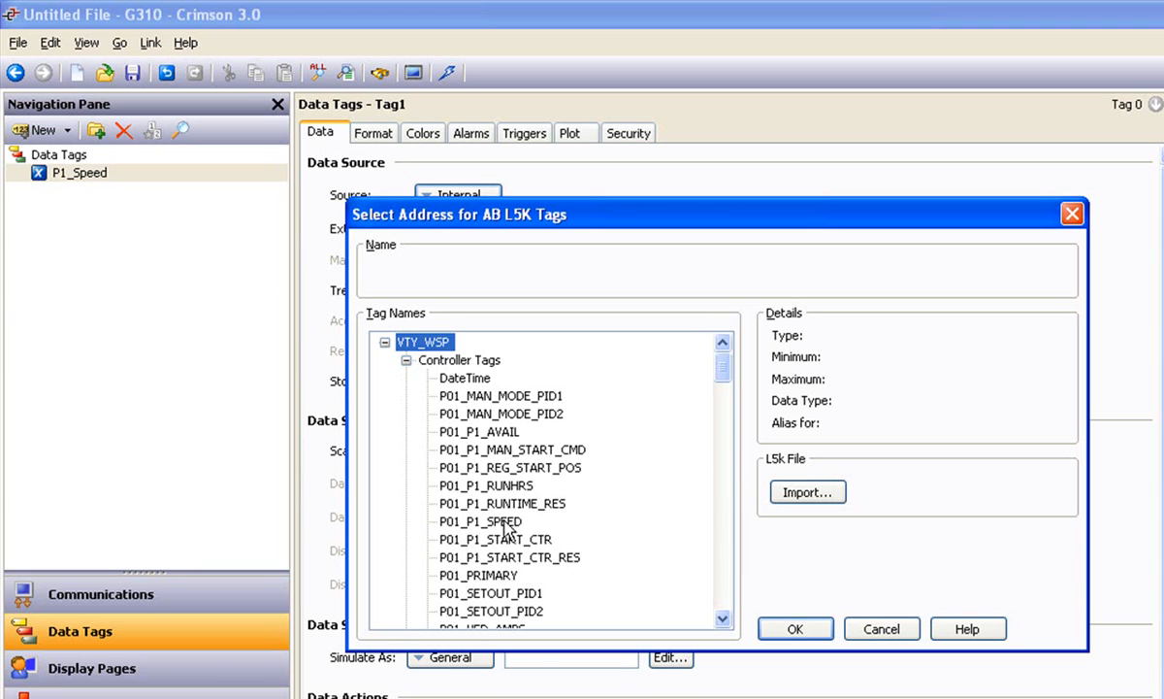
click(479, 521)
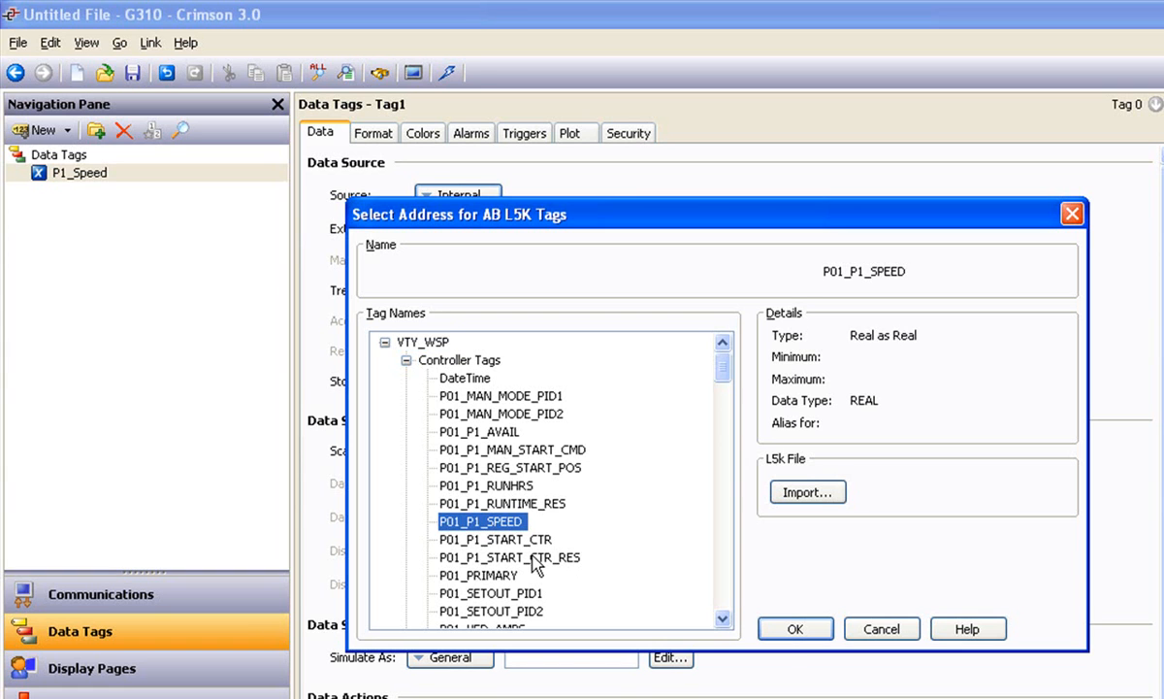
click(795, 629)
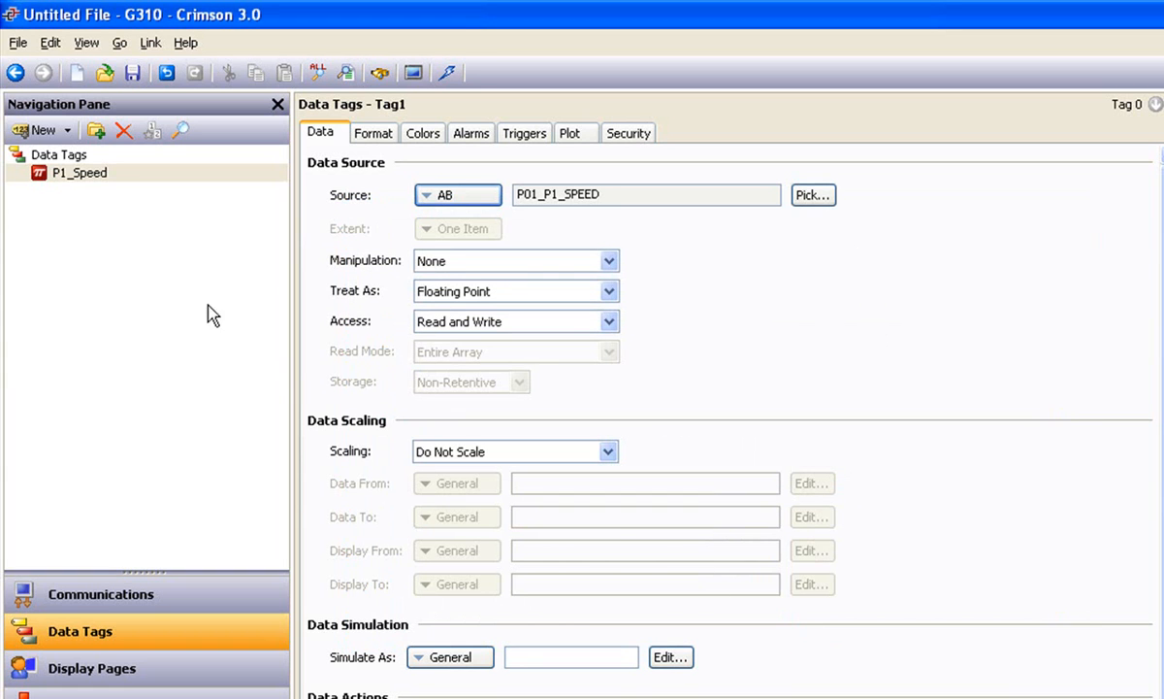
mouse_move(542, 219)
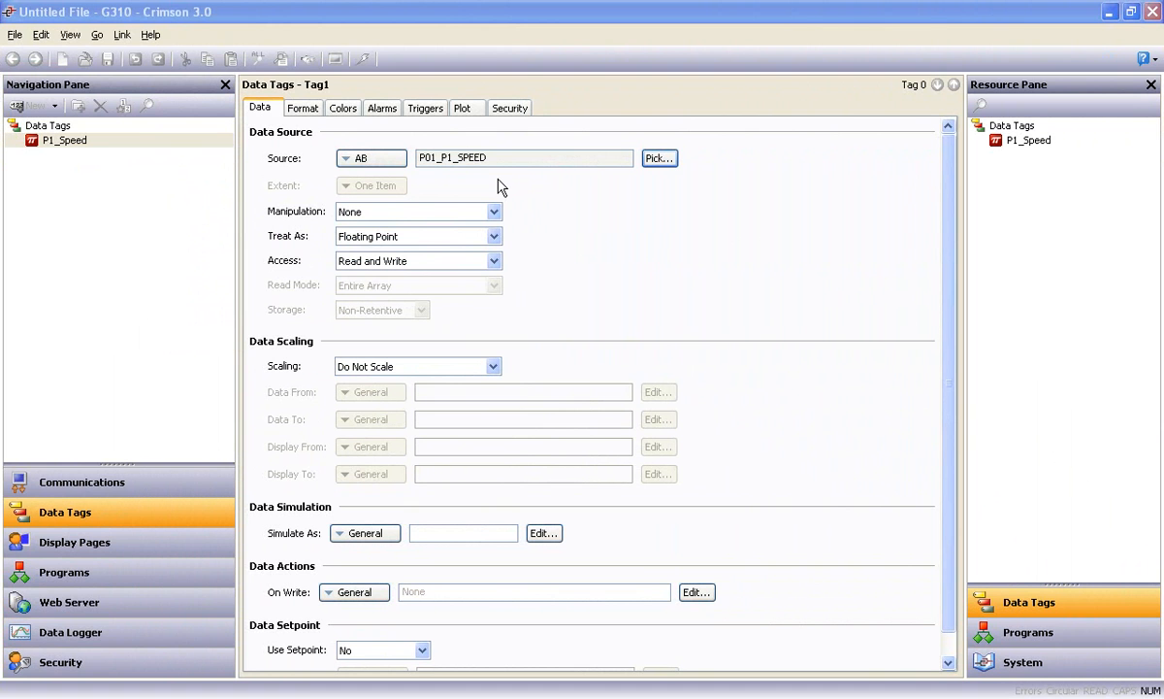
click(659, 157)
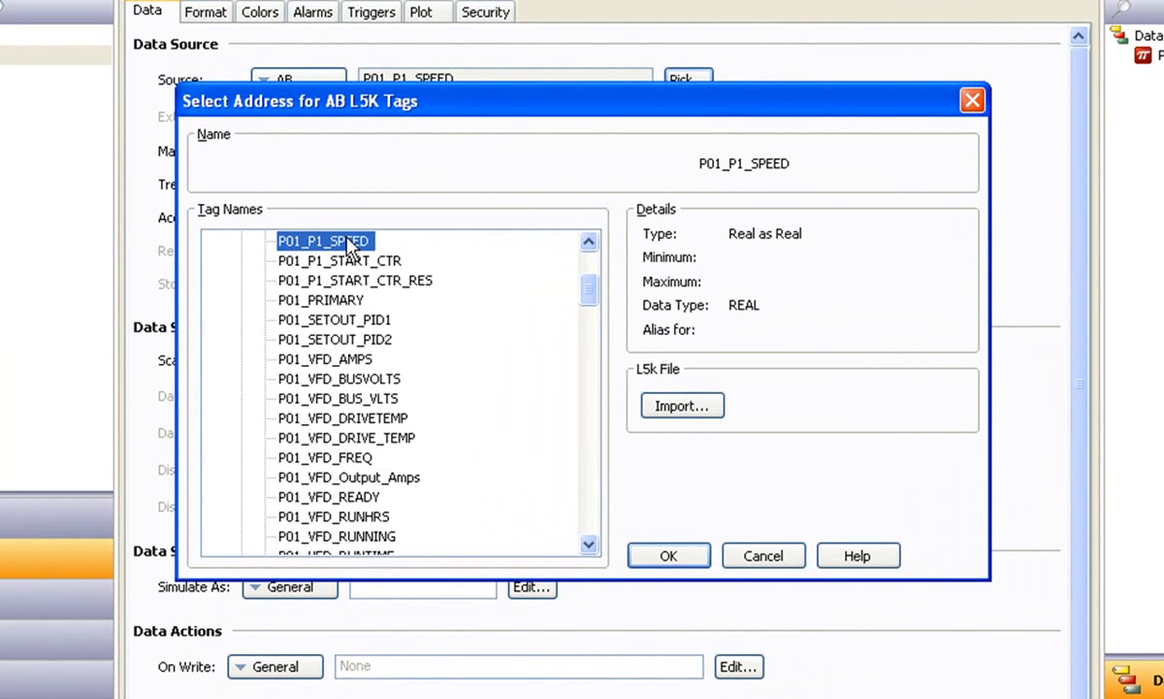
mouse_move(735, 319)
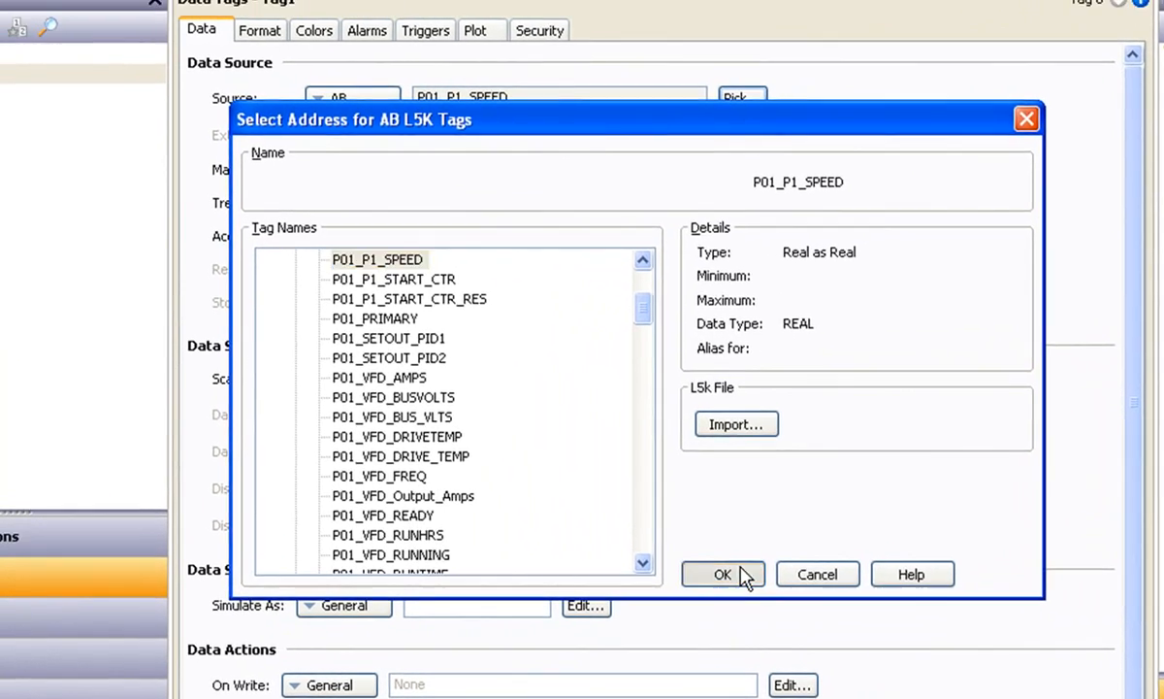
click(722, 574)
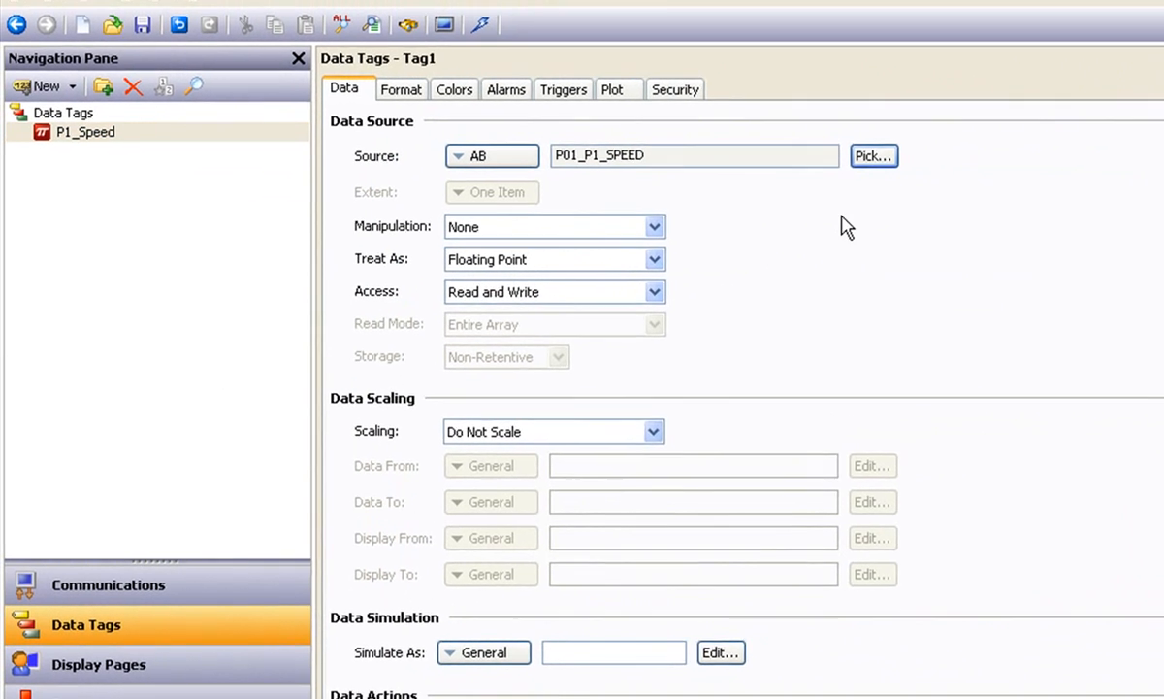
click(873, 155)
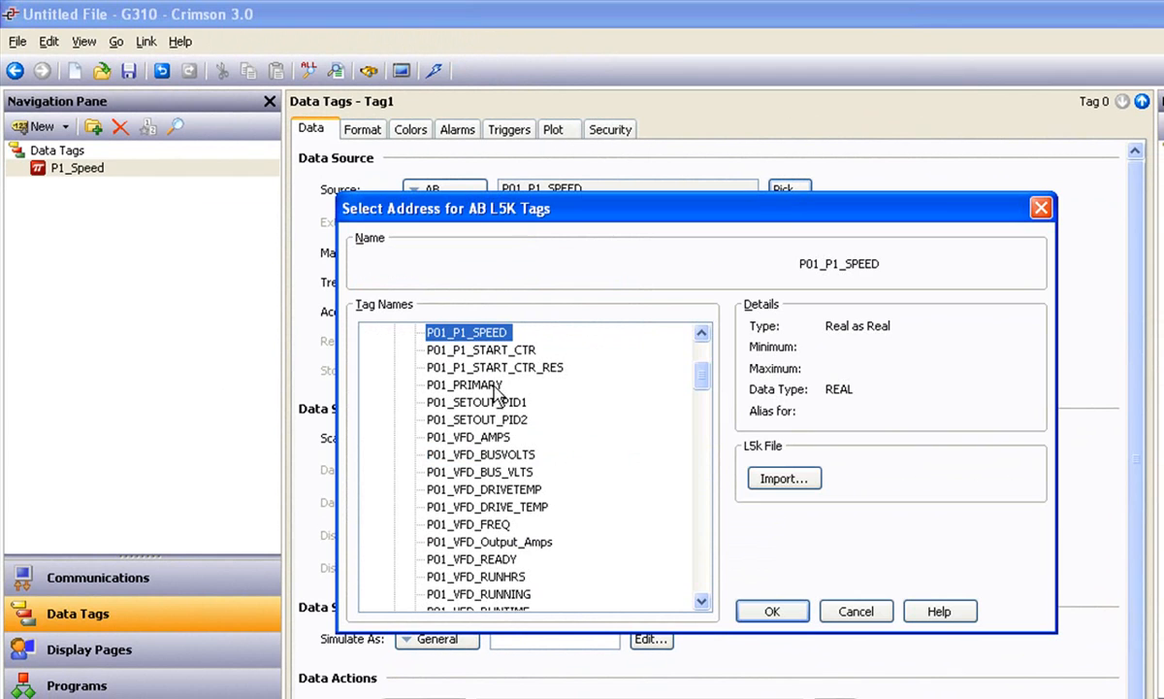
mouse_move(498, 388)
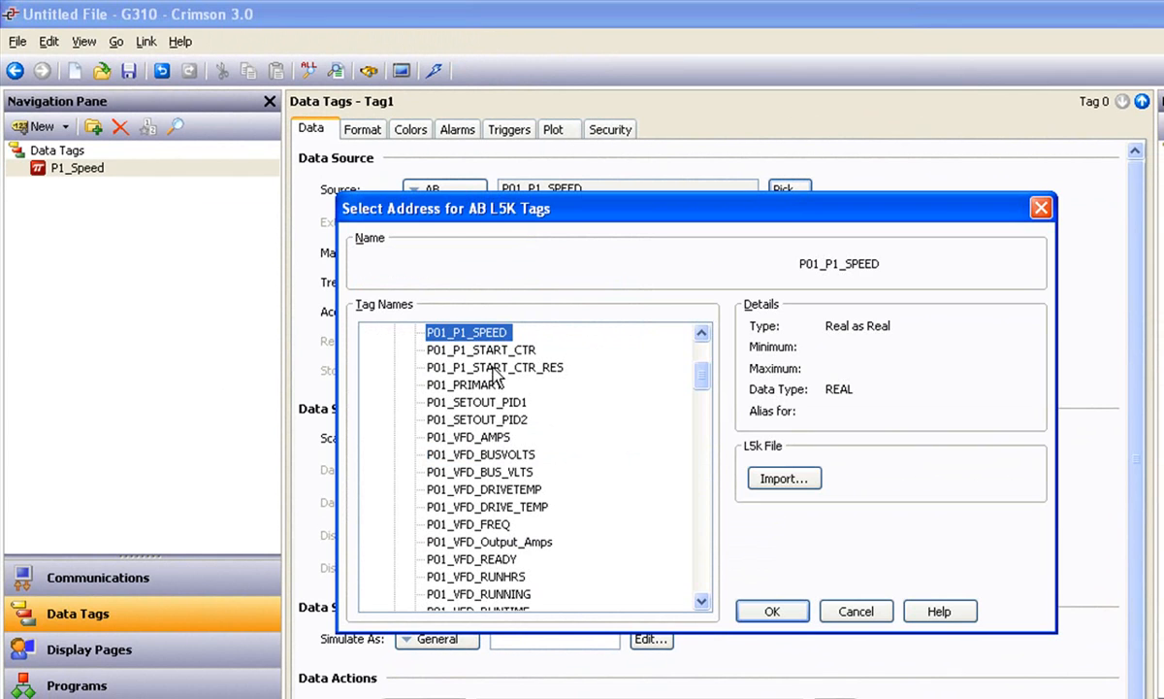
mouse_move(434, 80)
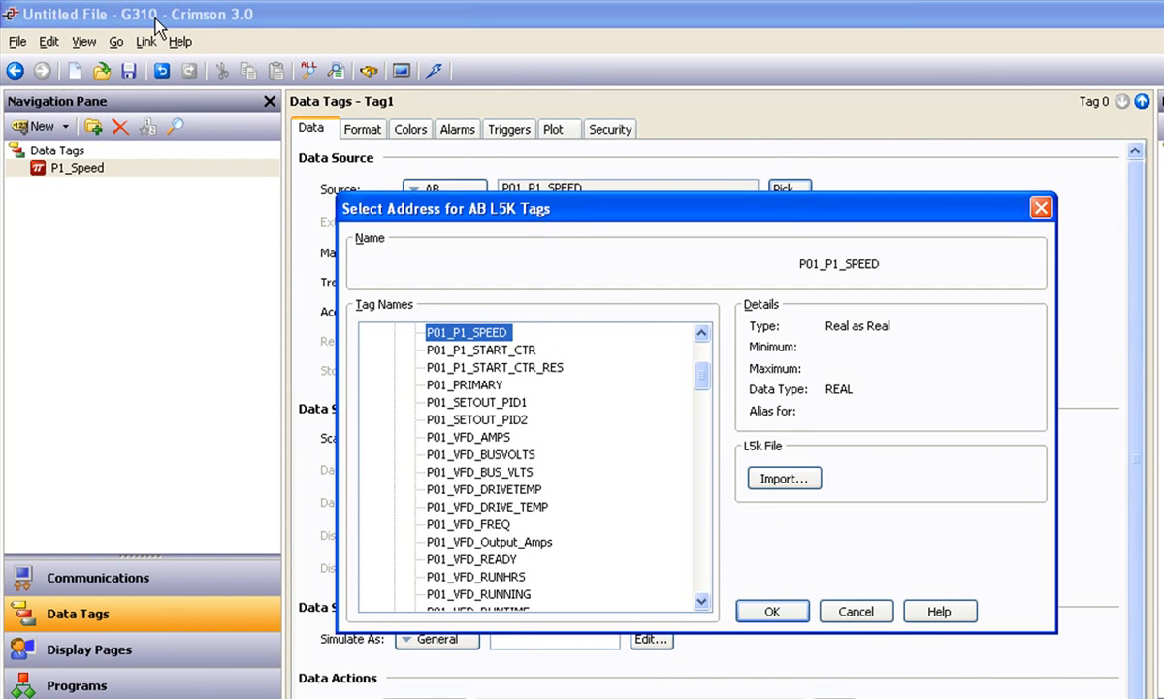
mouse_move(488, 568)
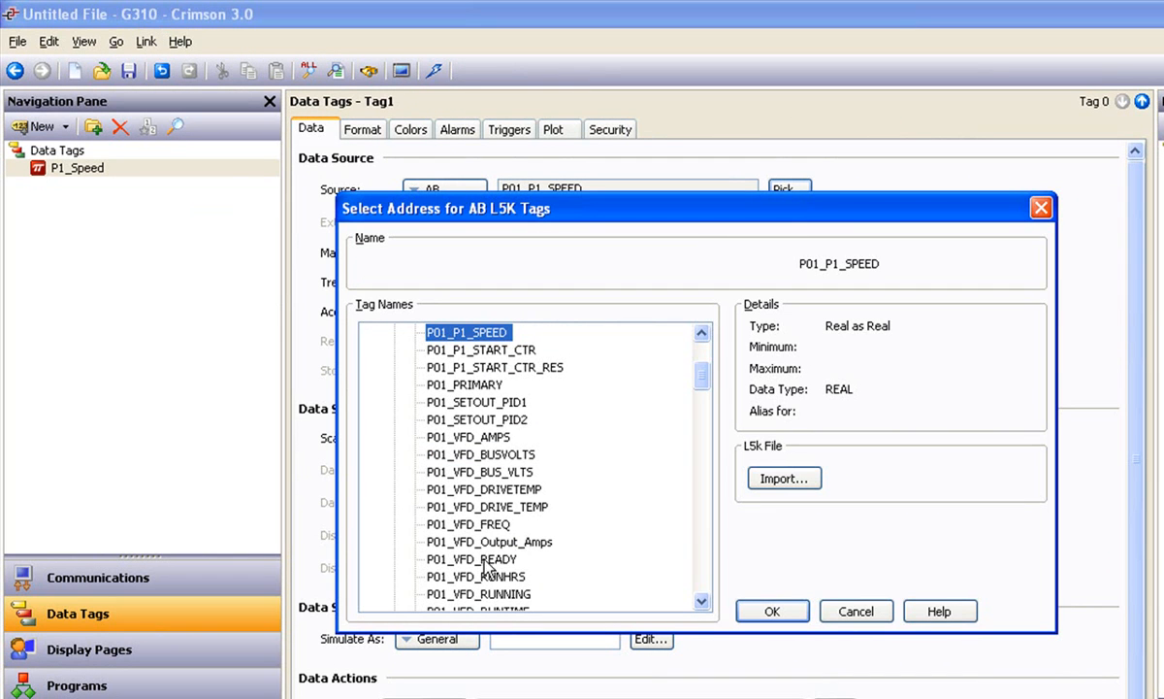
mouse_move(796, 597)
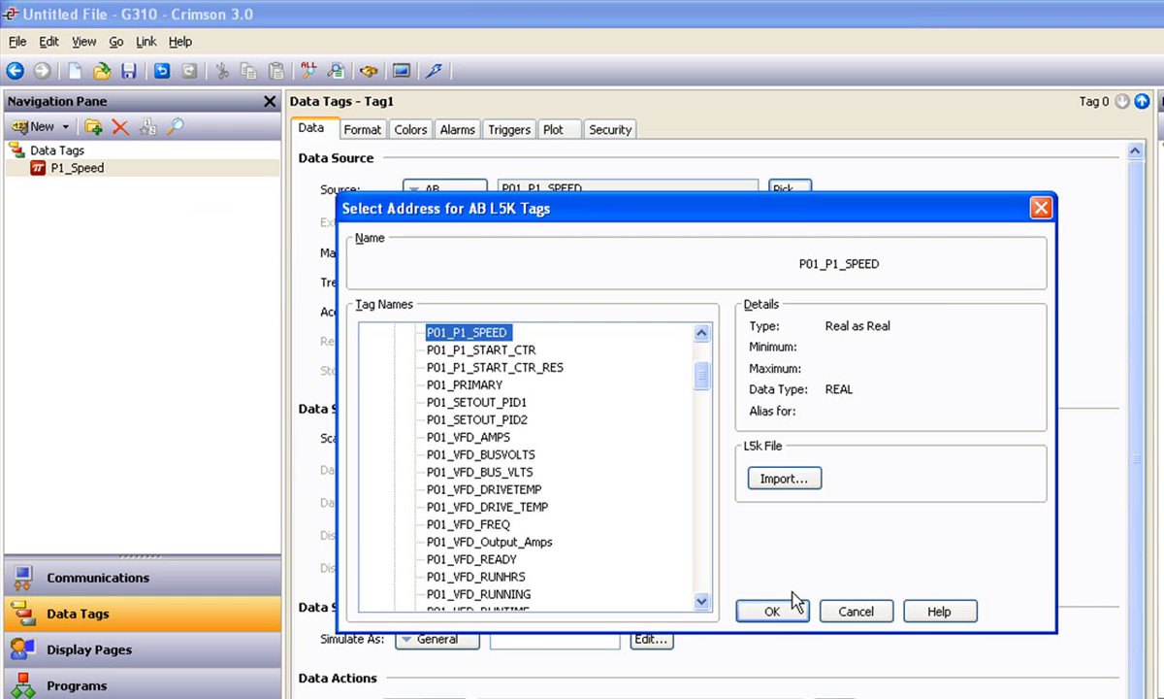
click(772, 610)
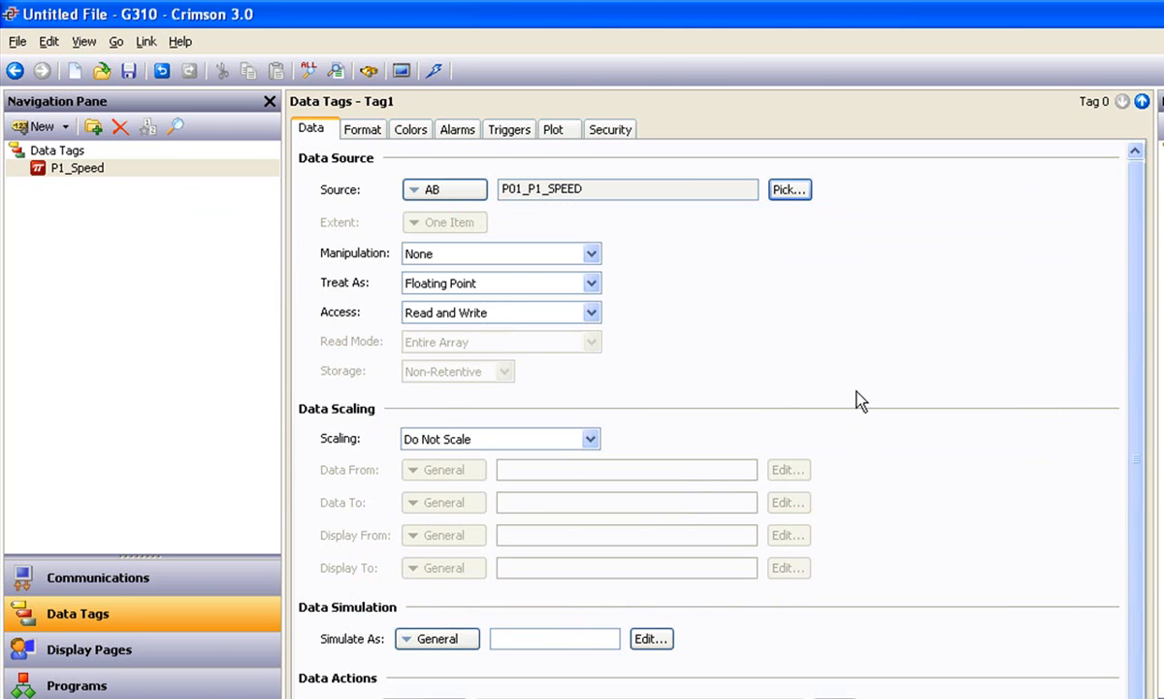